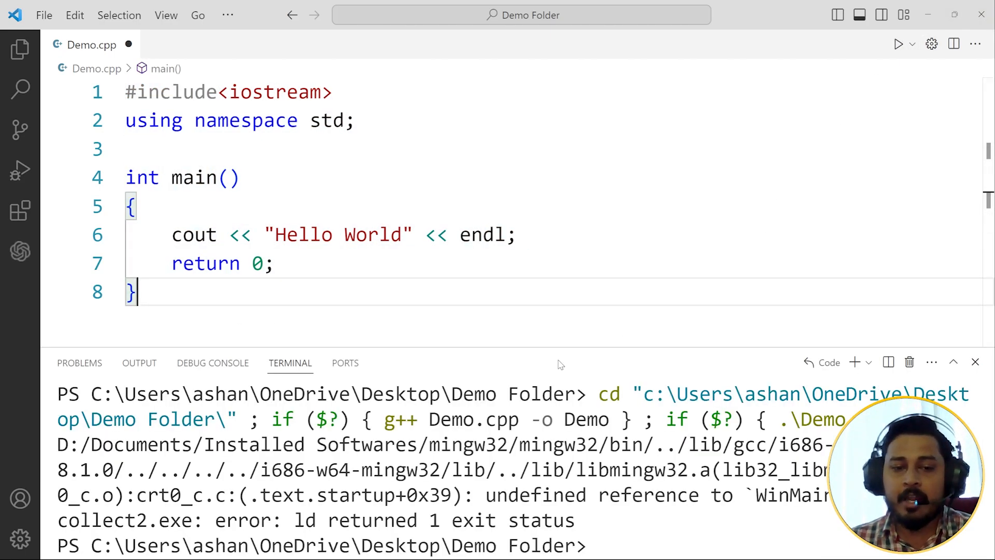
mouse_move(682, 457)
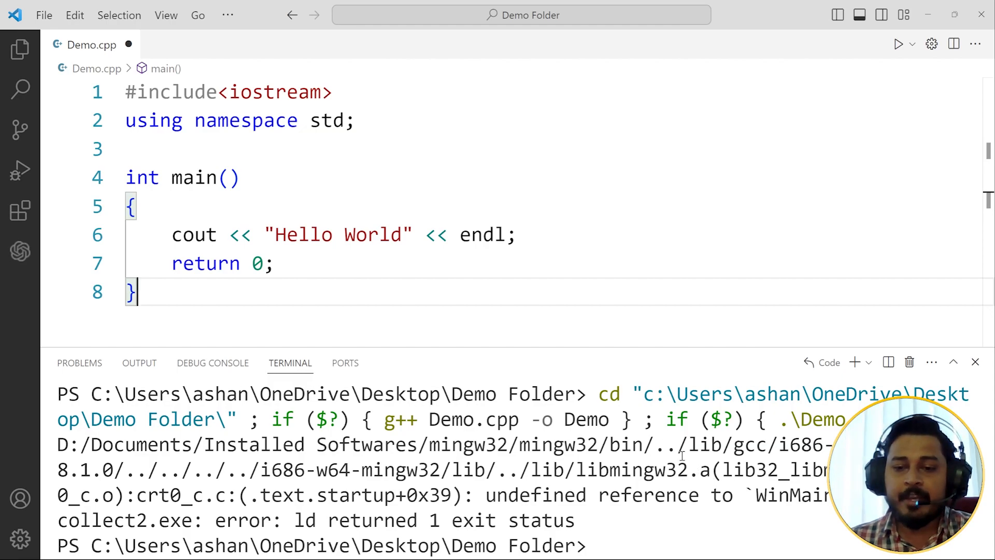
- Highlight the 'undefined reference to WinMain' error and kill that terminal
left_click_drag(485, 496, 825, 495)
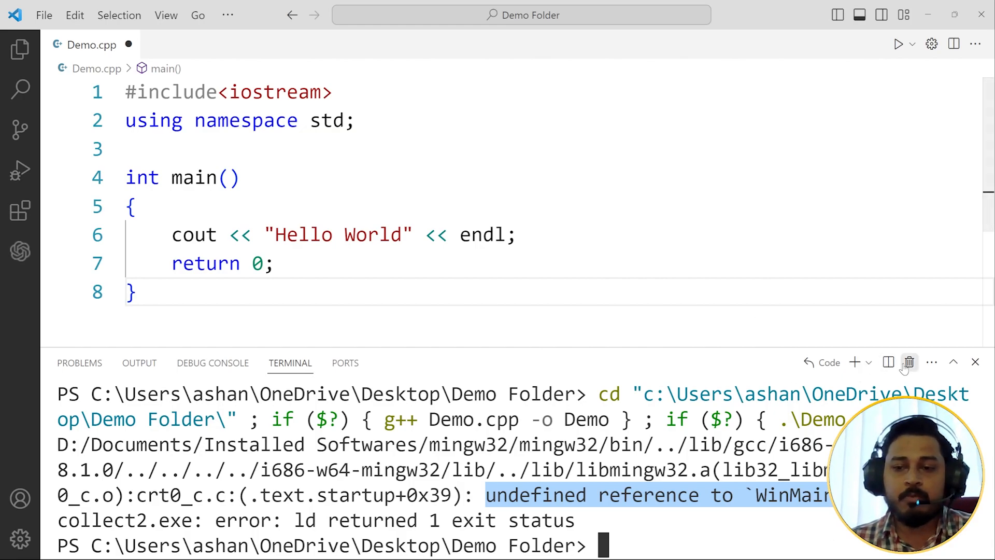
mouse_move(908, 363)
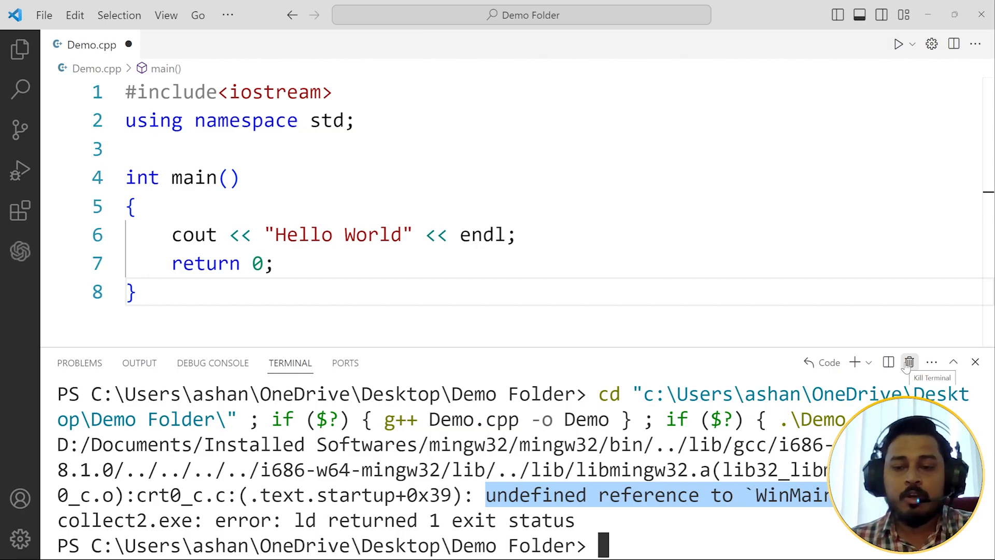
left_click(908, 362)
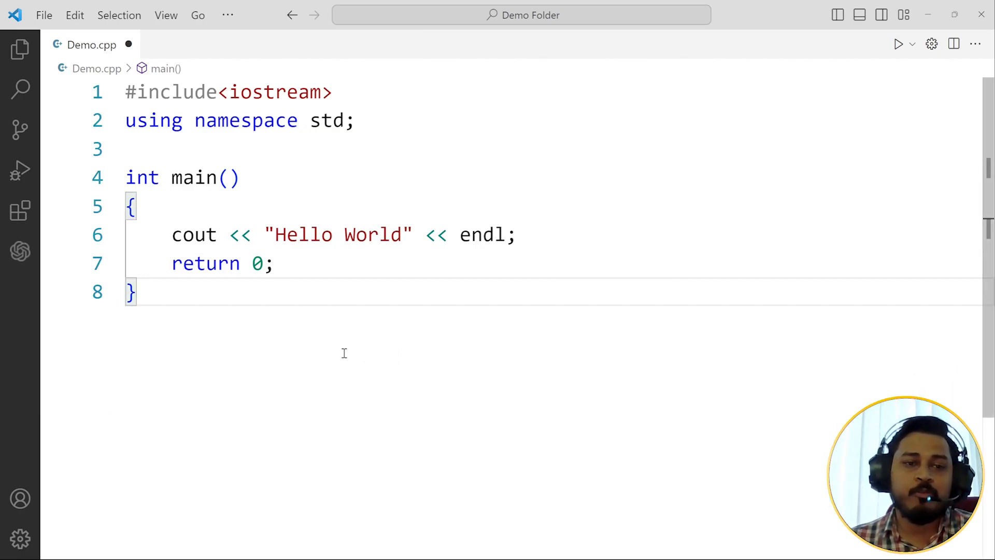
mouse_move(248, 331)
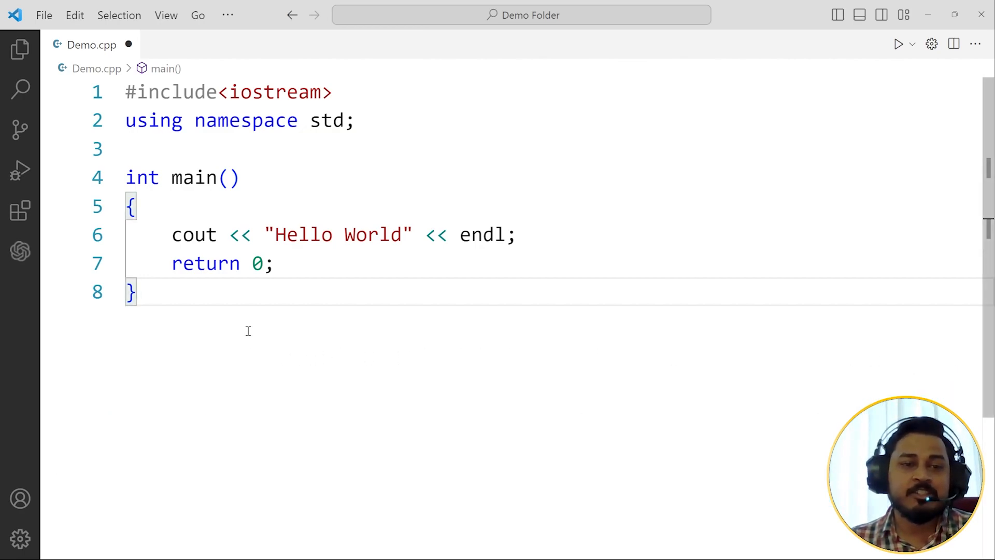
mouse_move(269, 366)
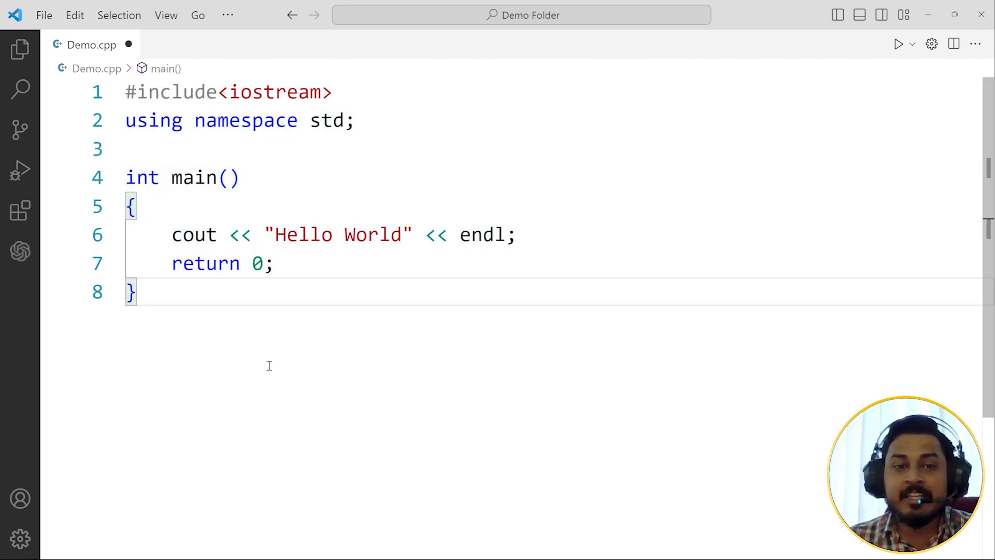
mouse_move(285, 380)
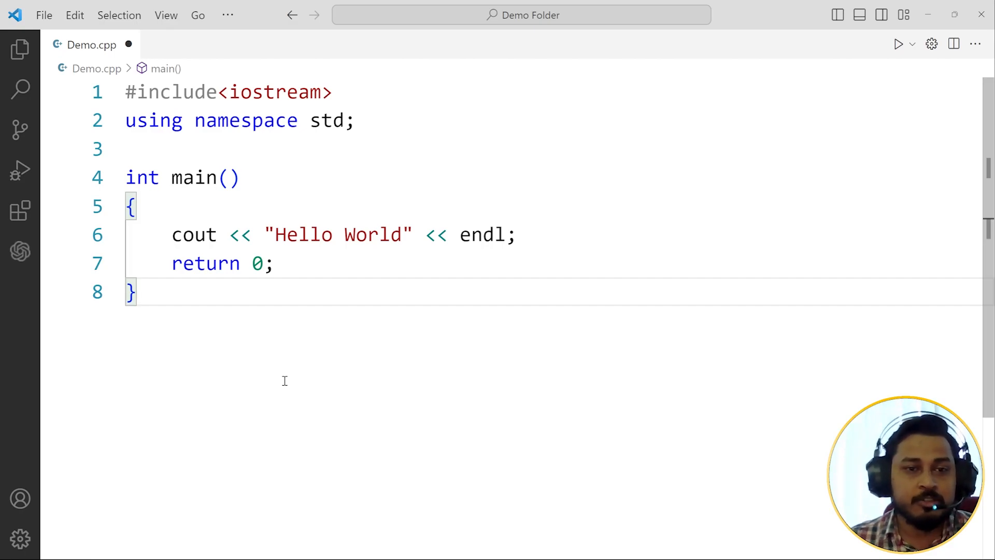
mouse_move(814, 95)
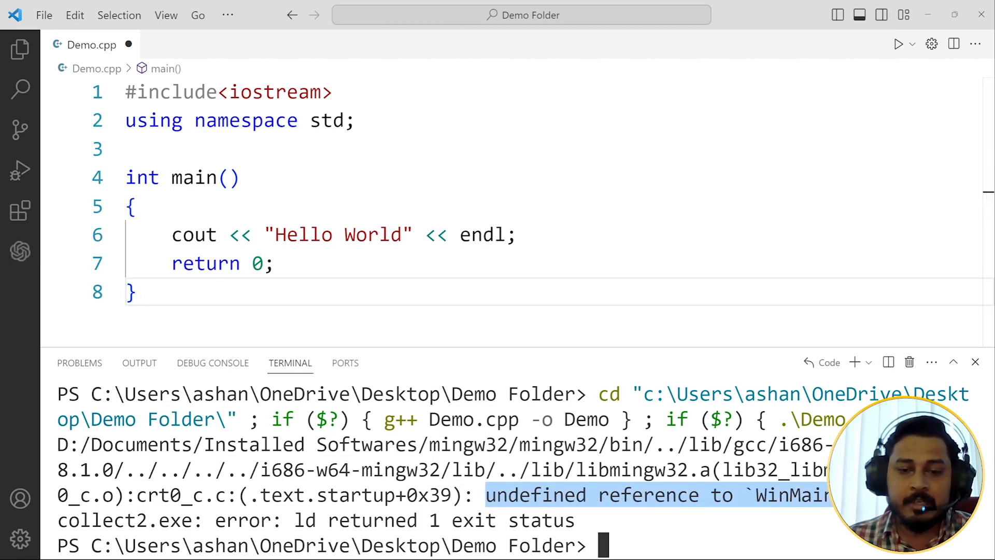
- Save Demo.cpp, close the empty terminal and show Demo Folder in the Explorer
left_click(975, 361)
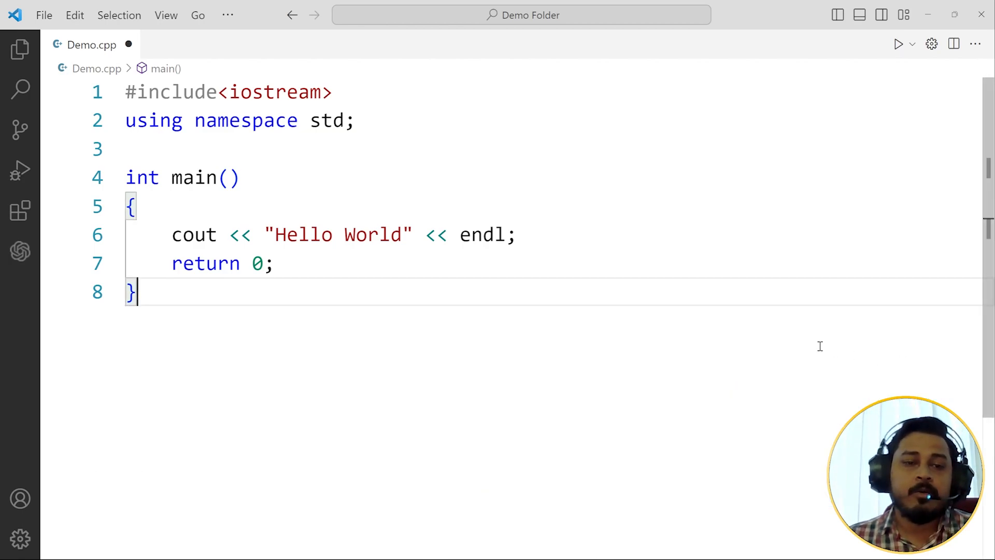
mouse_move(574, 335)
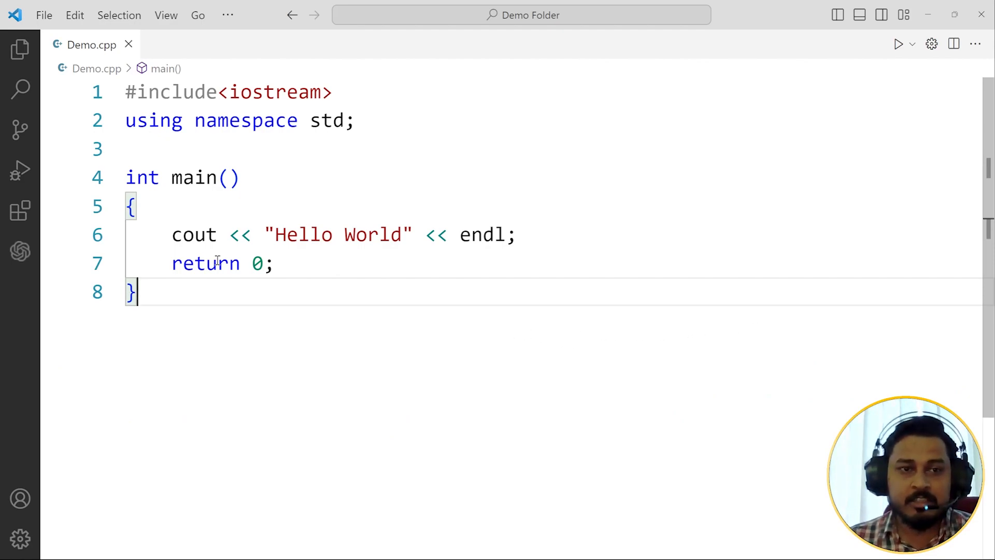
mouse_move(602, 315)
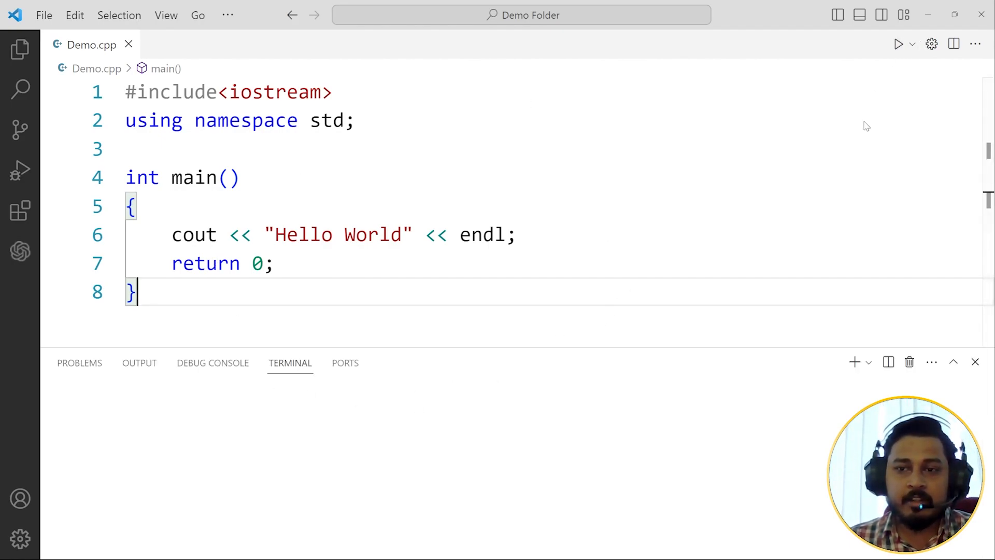
left_click(899, 43)
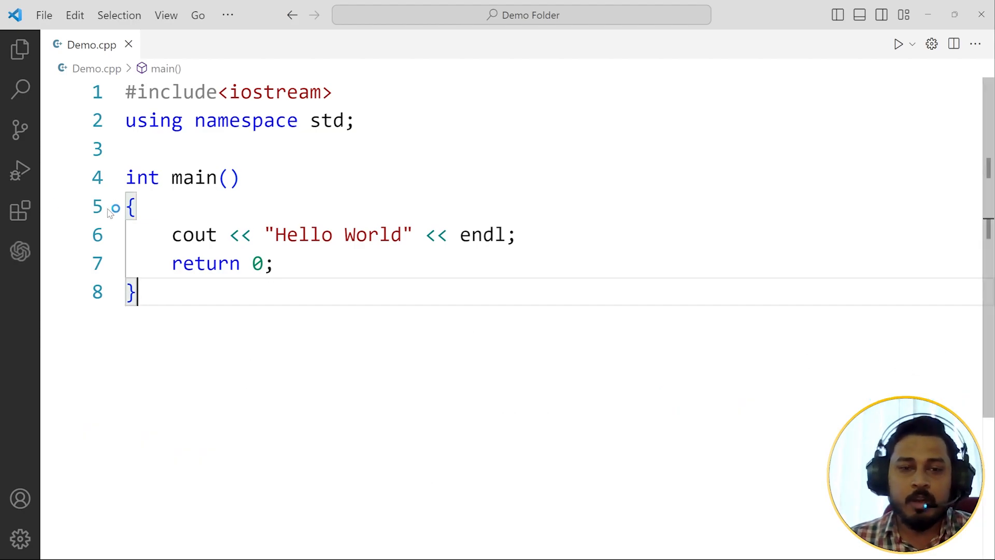
left_click(18, 48)
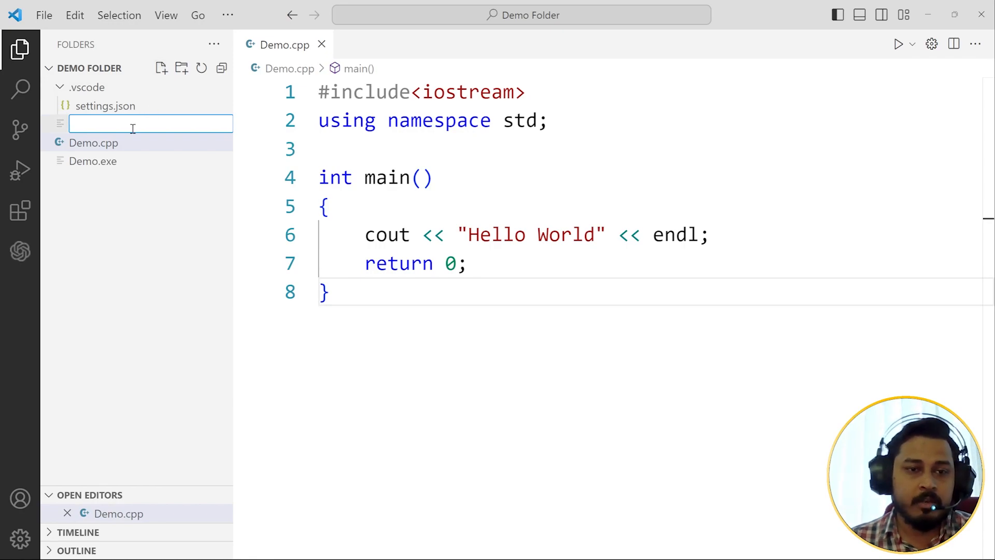
- Create Demo2.cpp in Demo Folder and fill it with Demo.cpp's Hello World code
type("D")
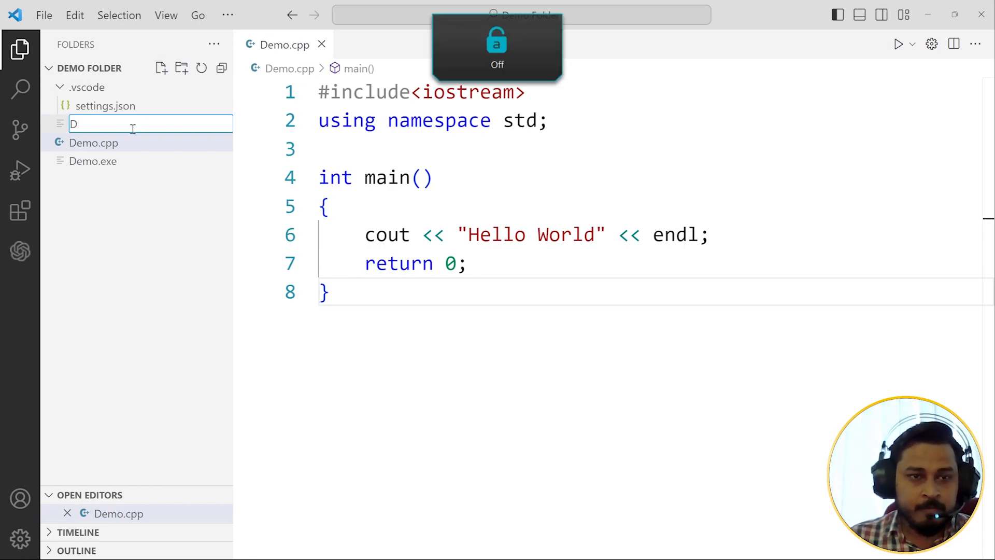
type("emo2.")
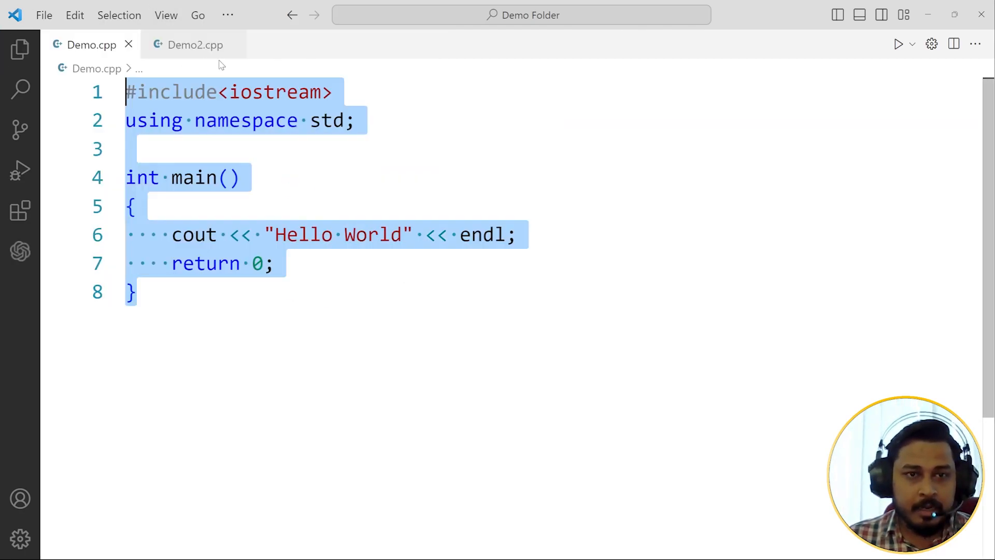
left_click(194, 45)
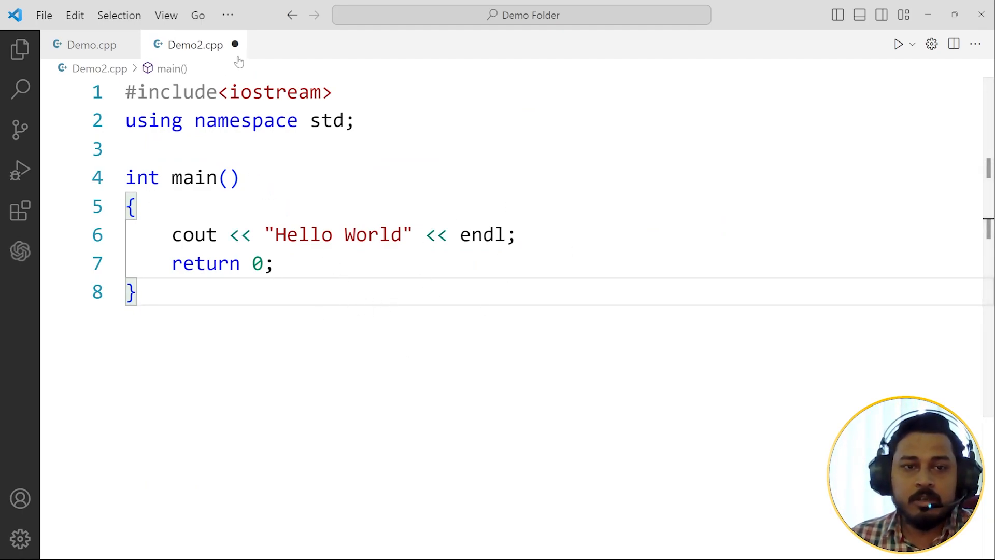
mouse_move(197, 57)
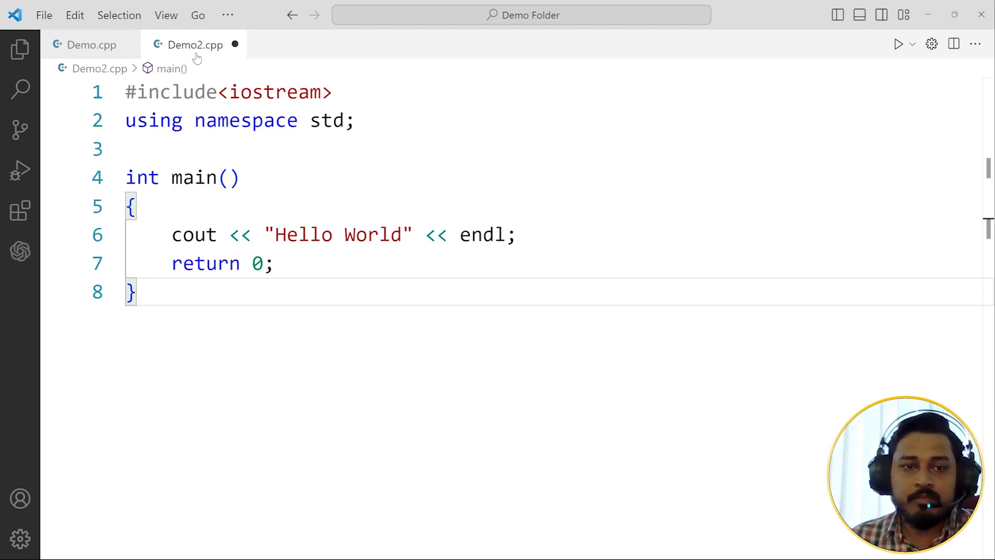
mouse_move(235, 69)
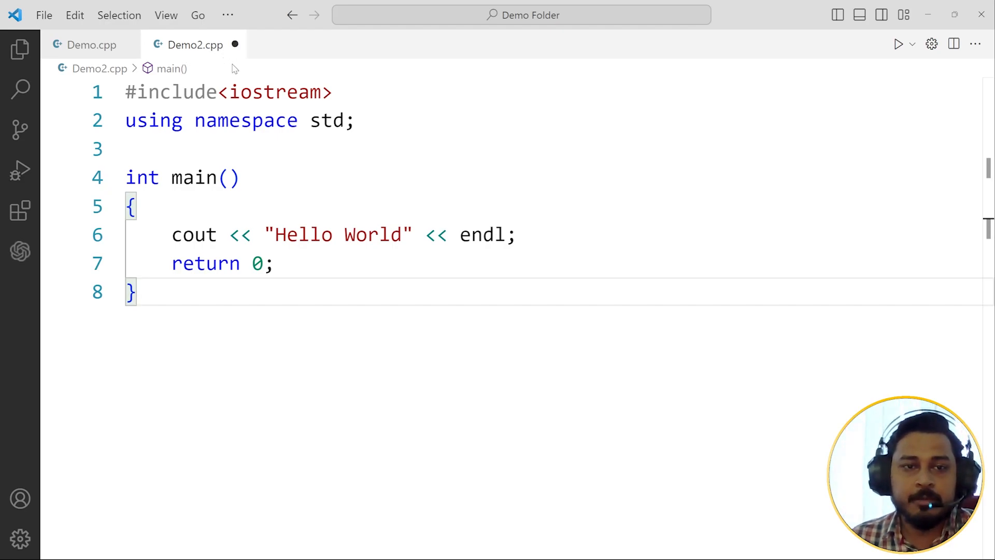
mouse_move(235, 57)
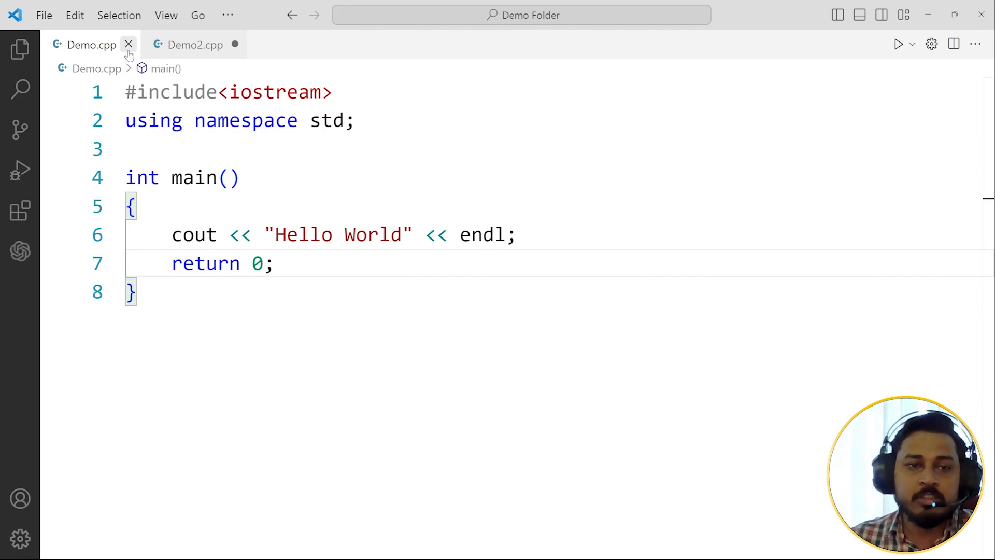
mouse_move(128, 46)
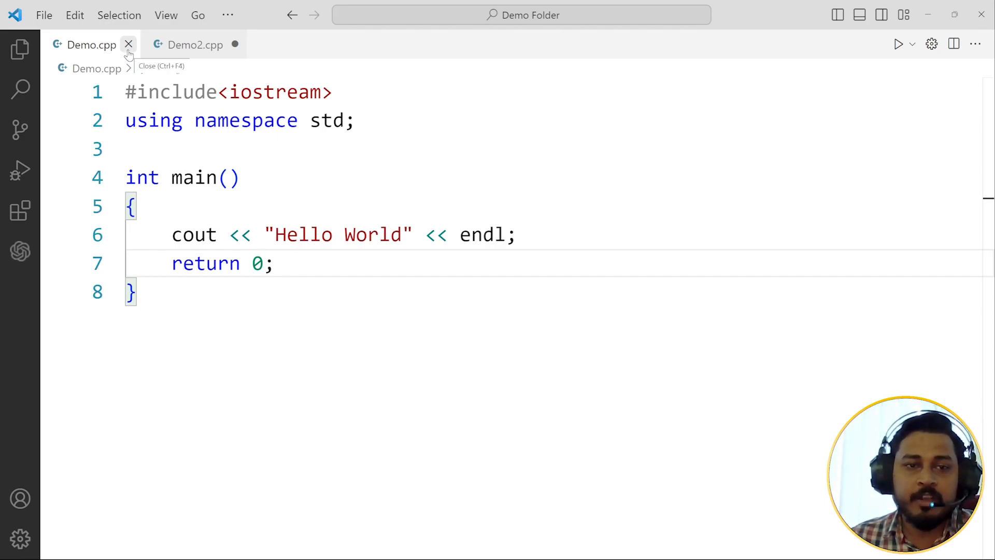
left_click(195, 45)
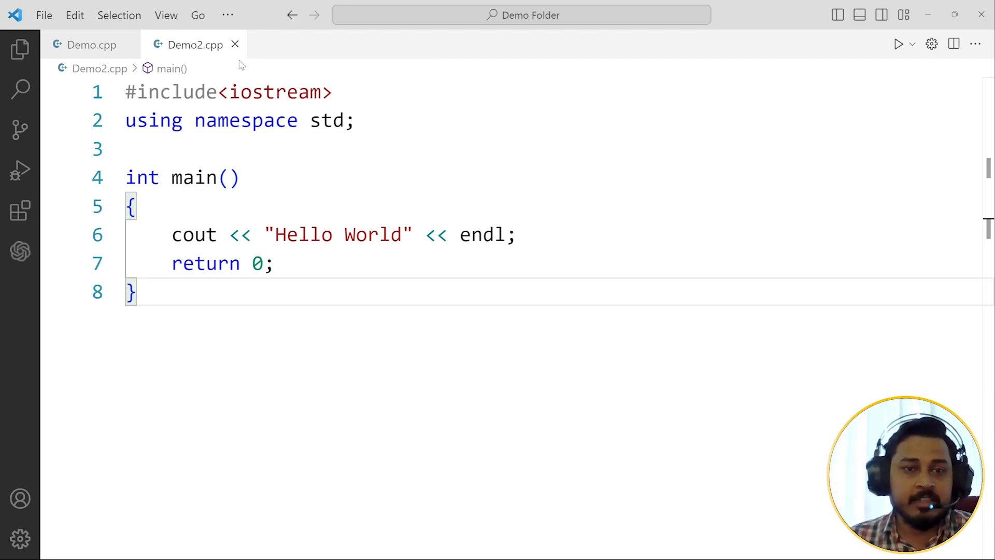
mouse_move(384, 309)
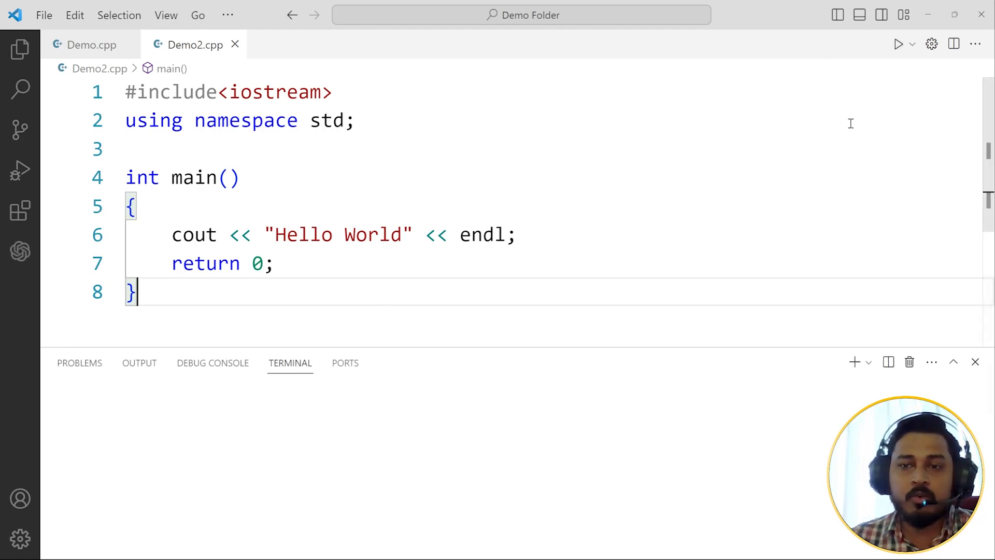
- Run Demo2.cpp with Code Runner, see Hello World printed, and close the terminal
left_click(898, 44)
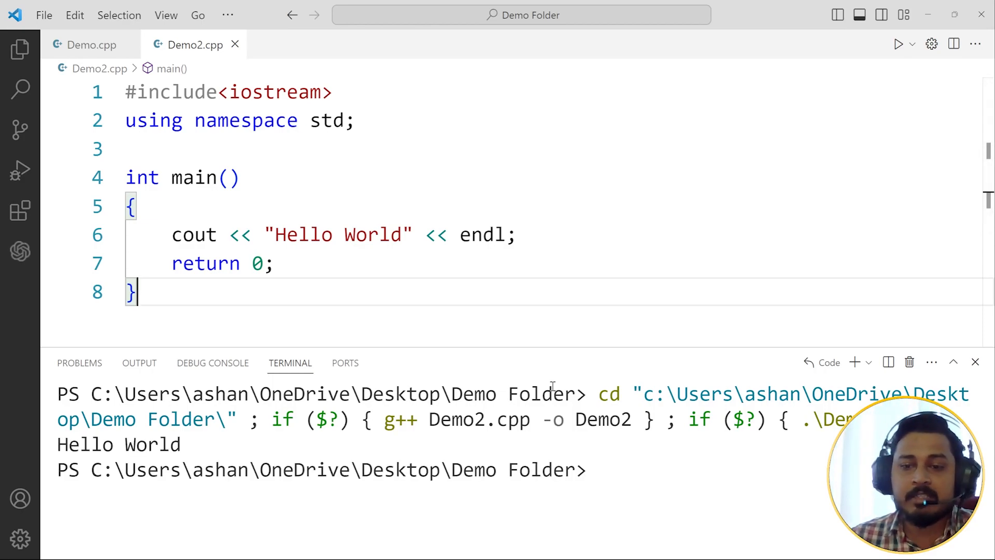
left_click(975, 362)
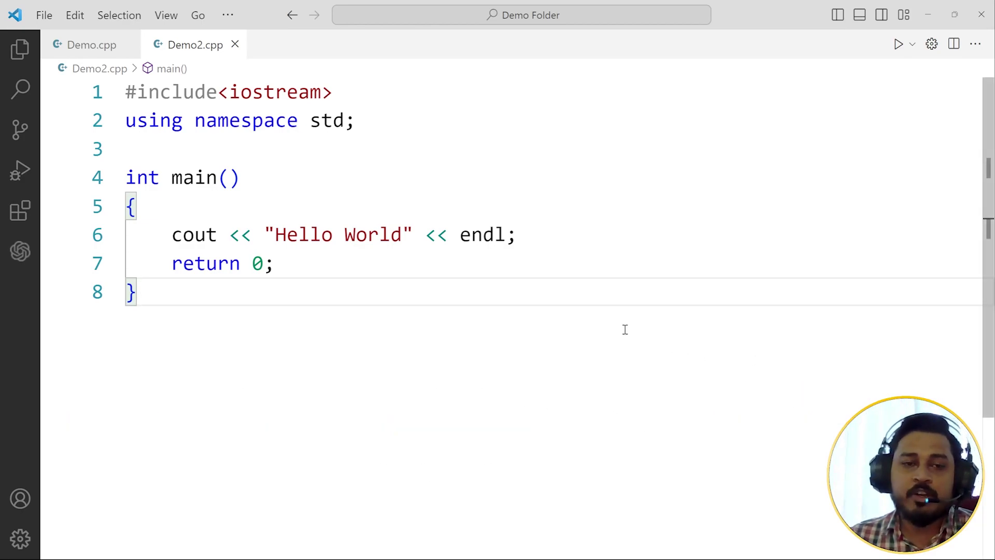
left_click(136, 293)
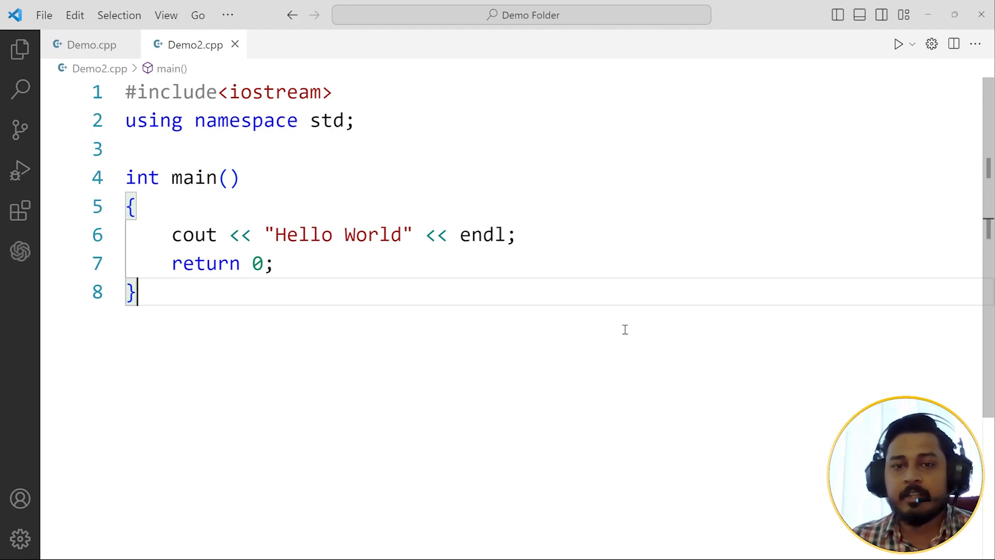
mouse_move(322, 370)
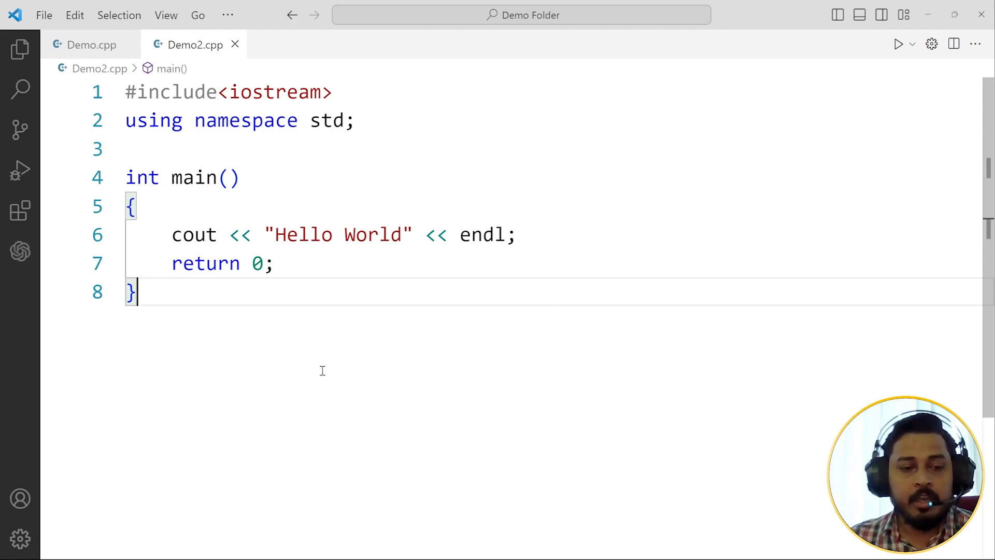
- Open Settings from the Manage gear and search for 'save'
left_click(17, 535)
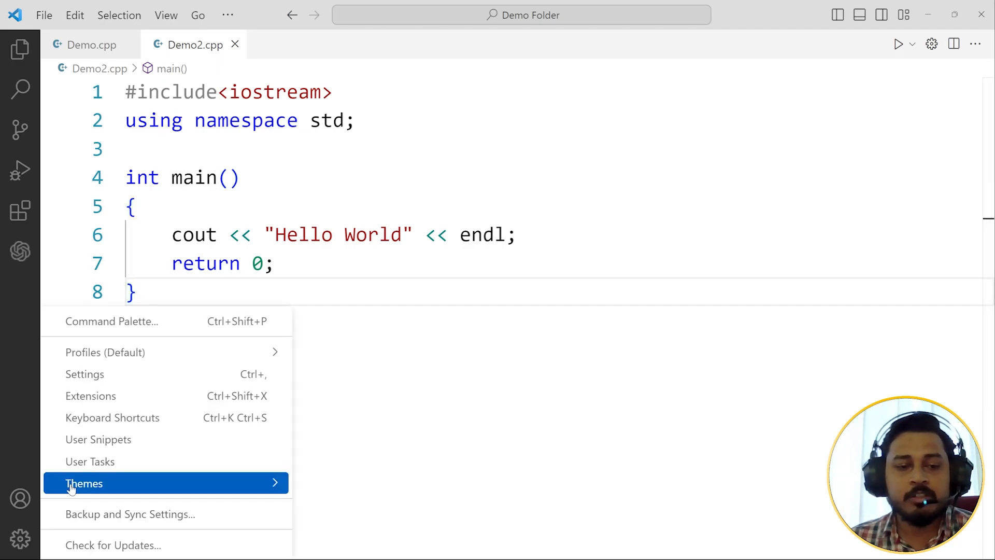
left_click(85, 375)
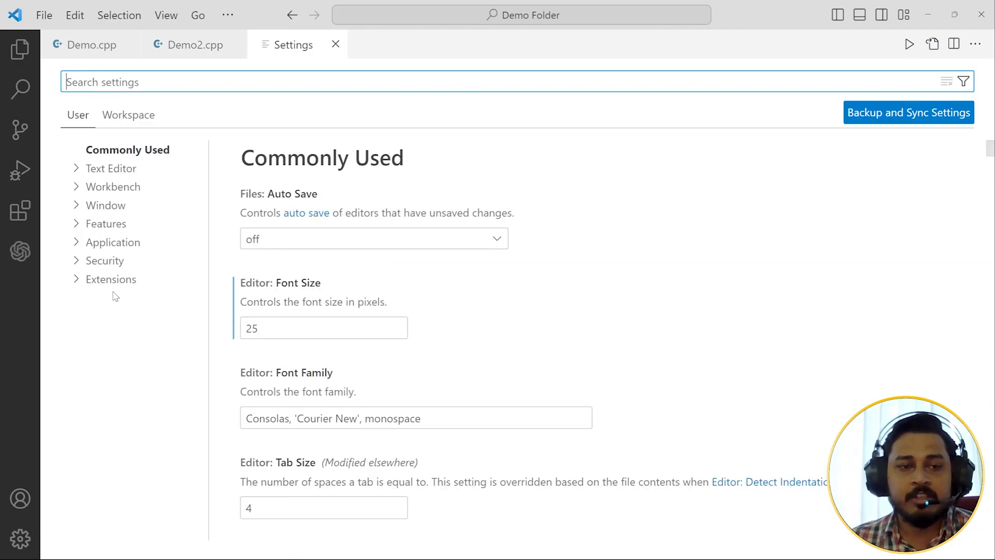
type("save")
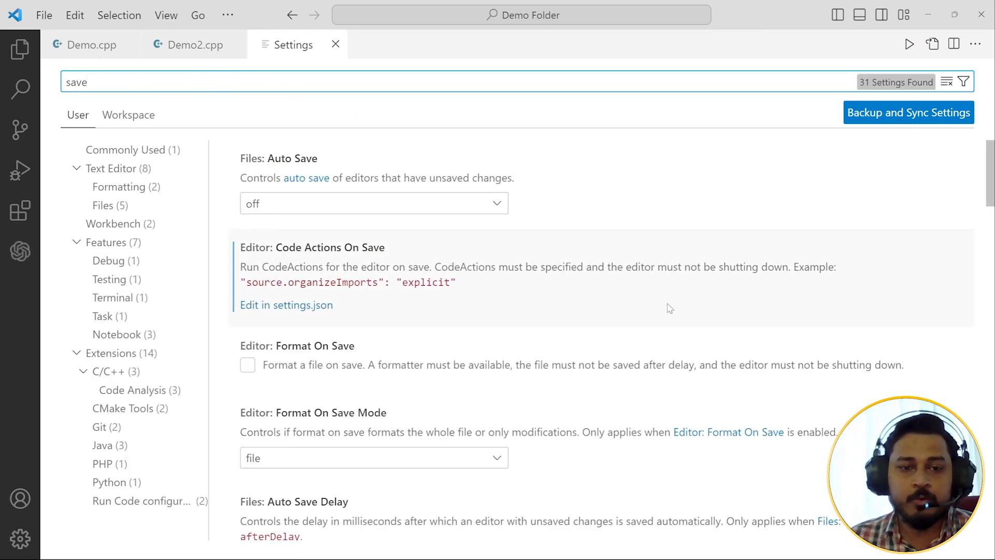
mouse_move(665, 340)
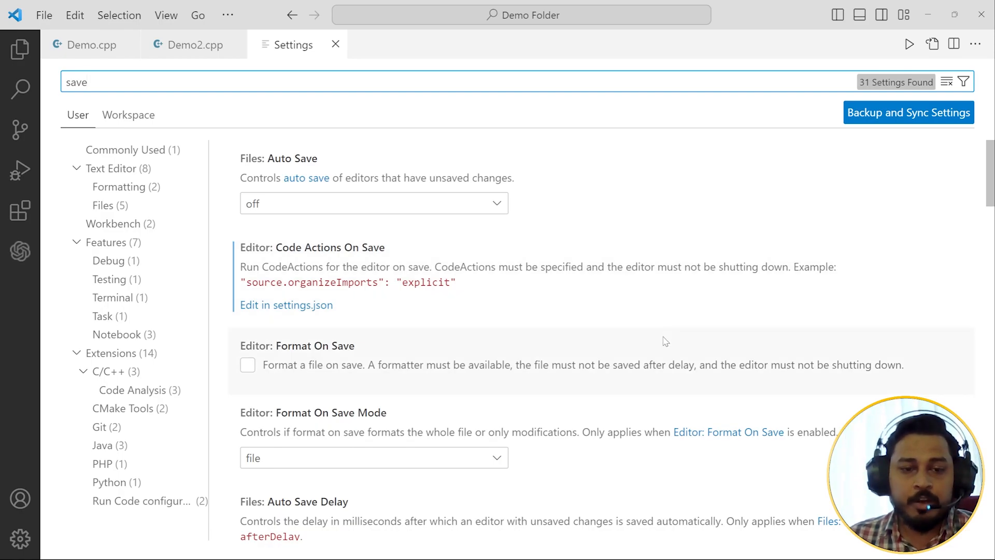
- Scroll through the 31 save-related results down to the Code-runner save-before-run options
scroll("down", 3)
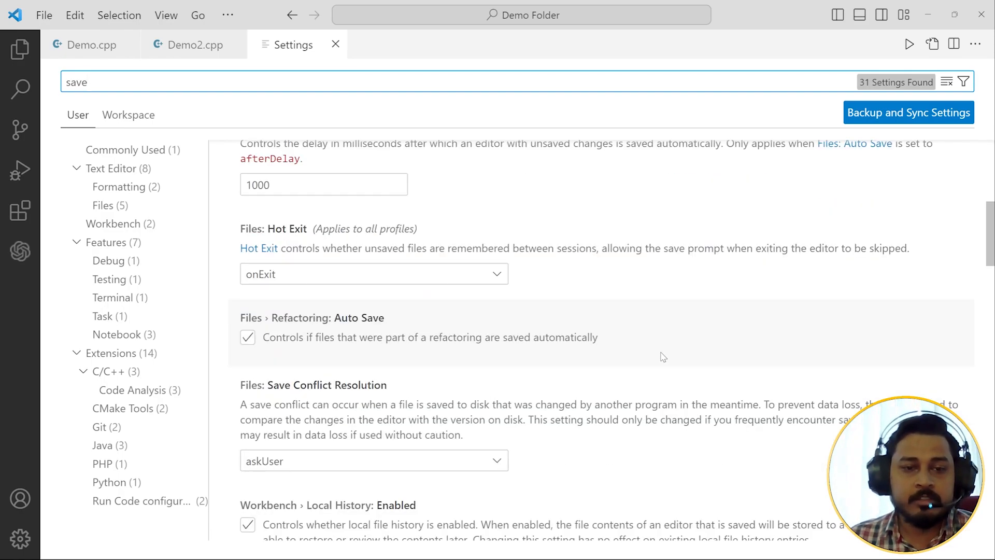
scroll("down", 3)
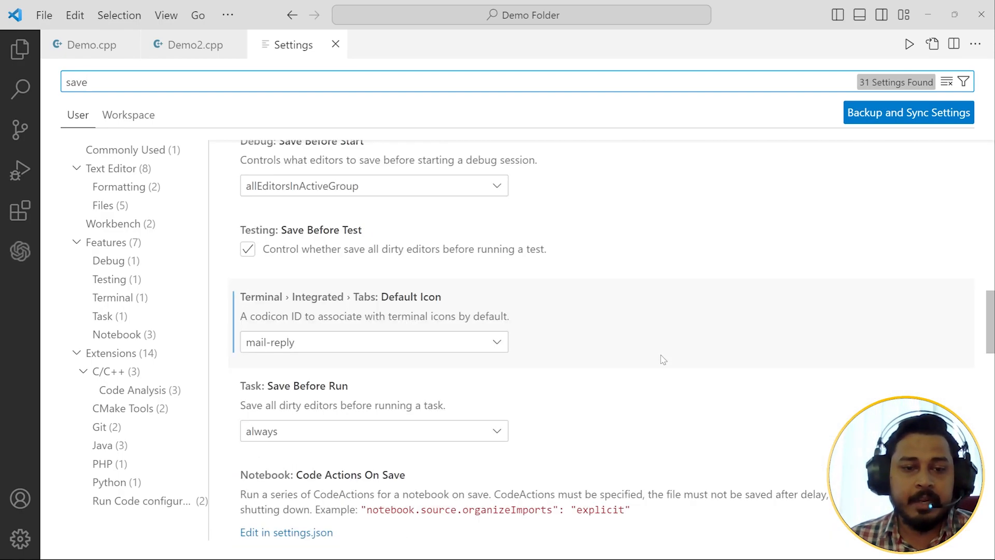
scroll("down", 3)
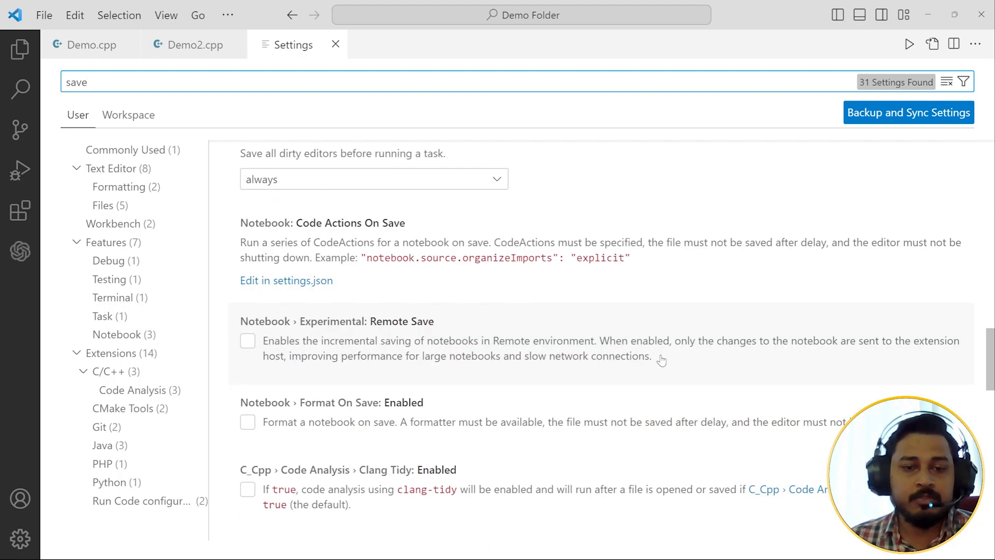
scroll("down", 3)
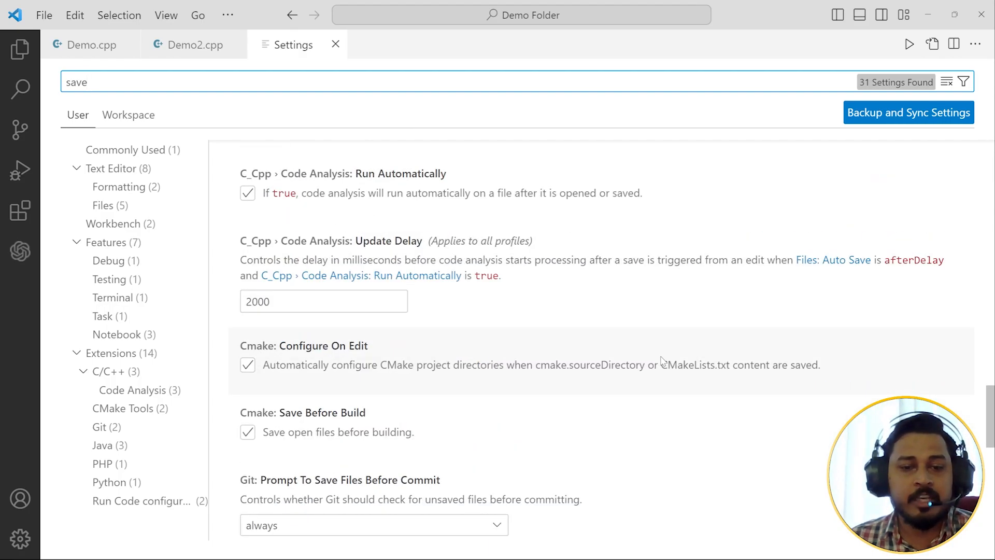
scroll("down", 3)
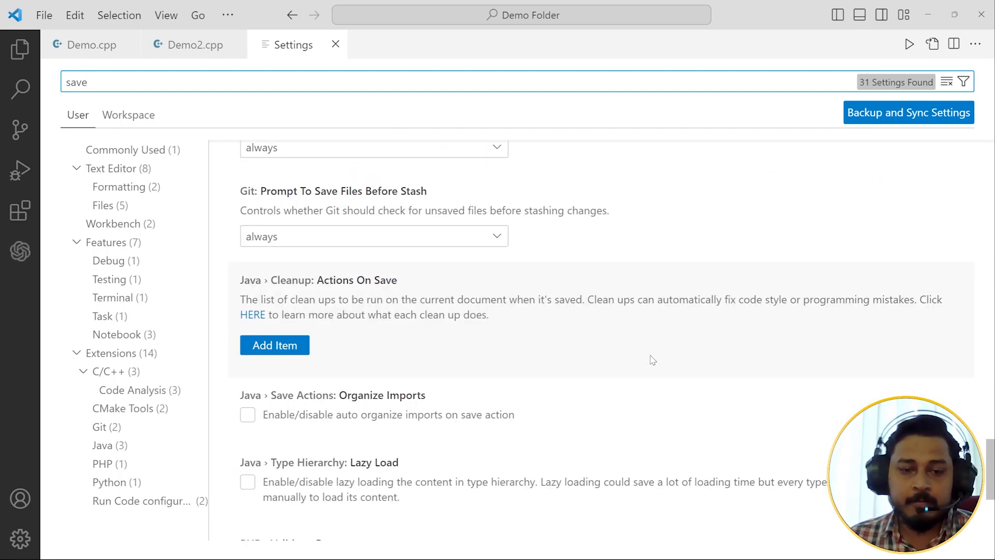
scroll("down", 3)
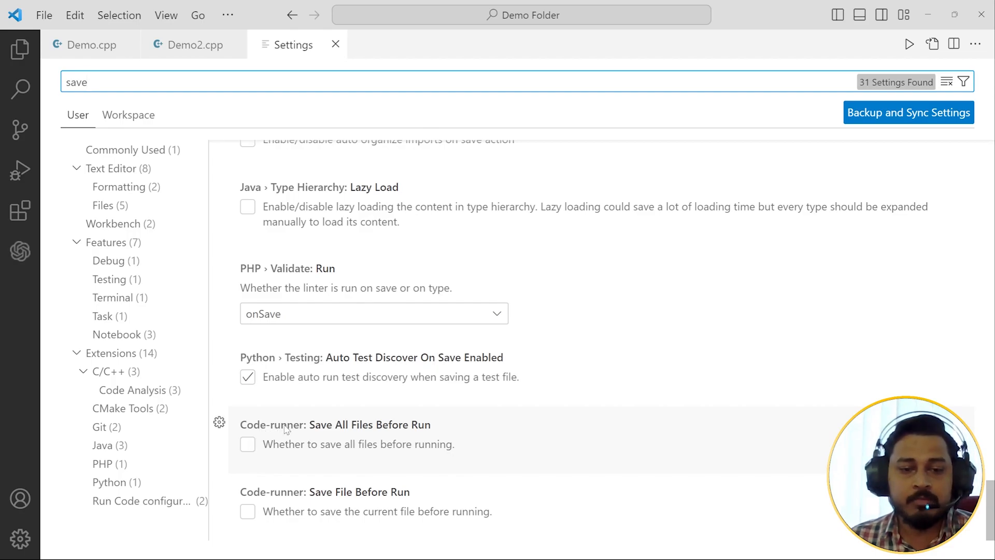
mouse_move(272, 432)
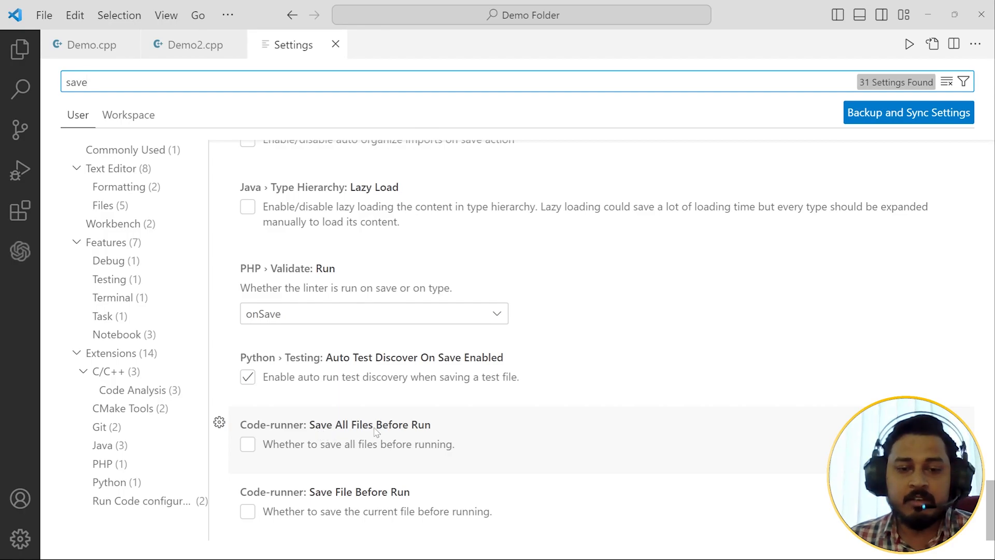
mouse_move(396, 458)
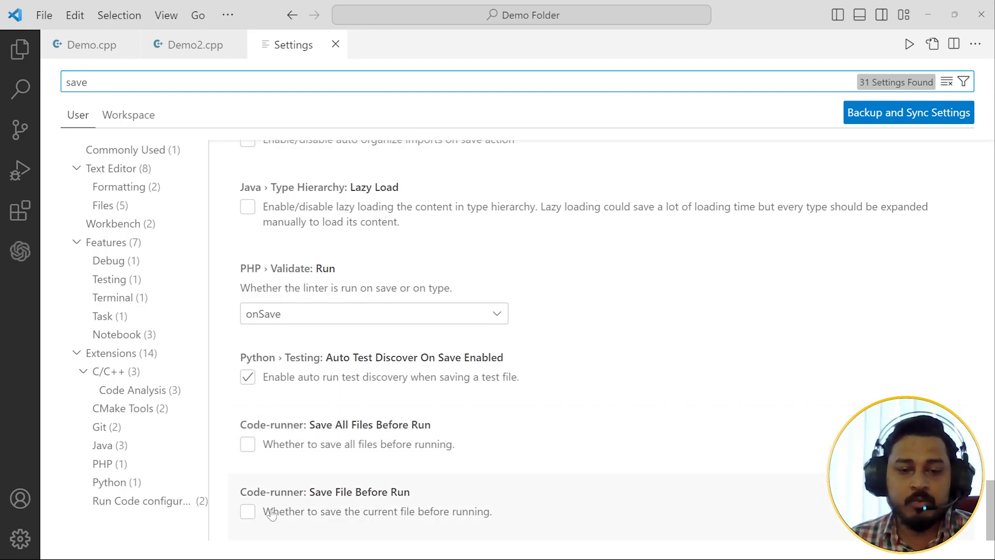
- Enable Code-runner: Save File Before Run and Save All Files Before Run
left_click(247, 444)
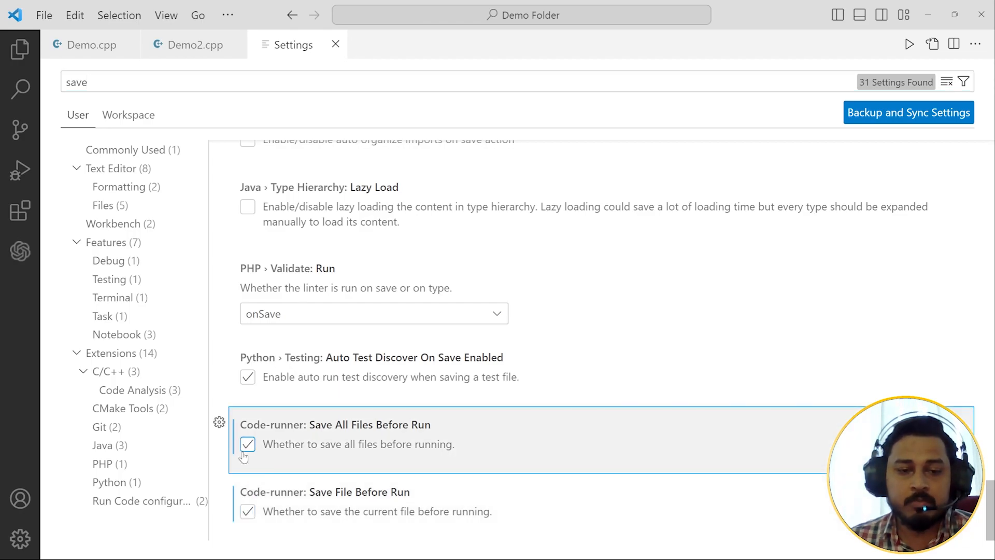
left_click(192, 44)
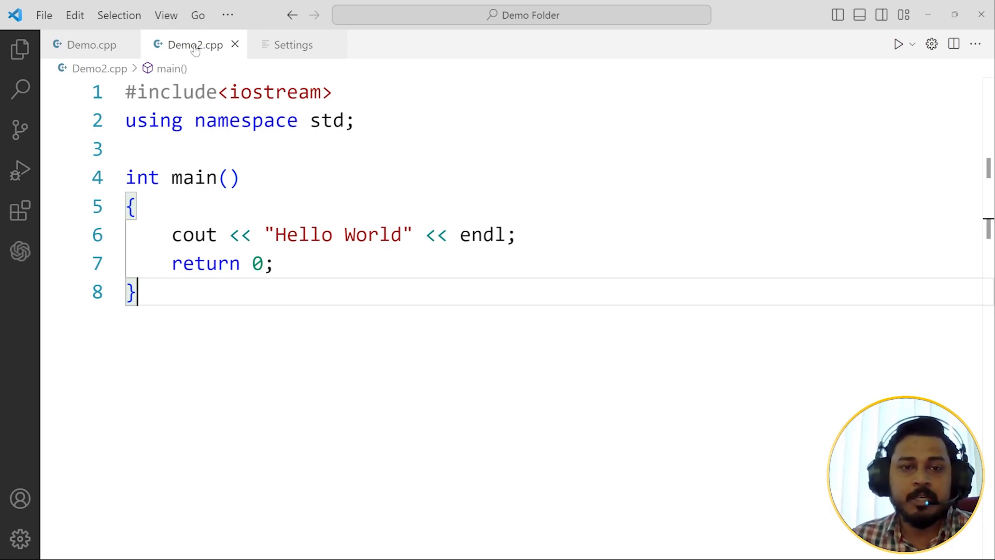
mouse_move(738, 217)
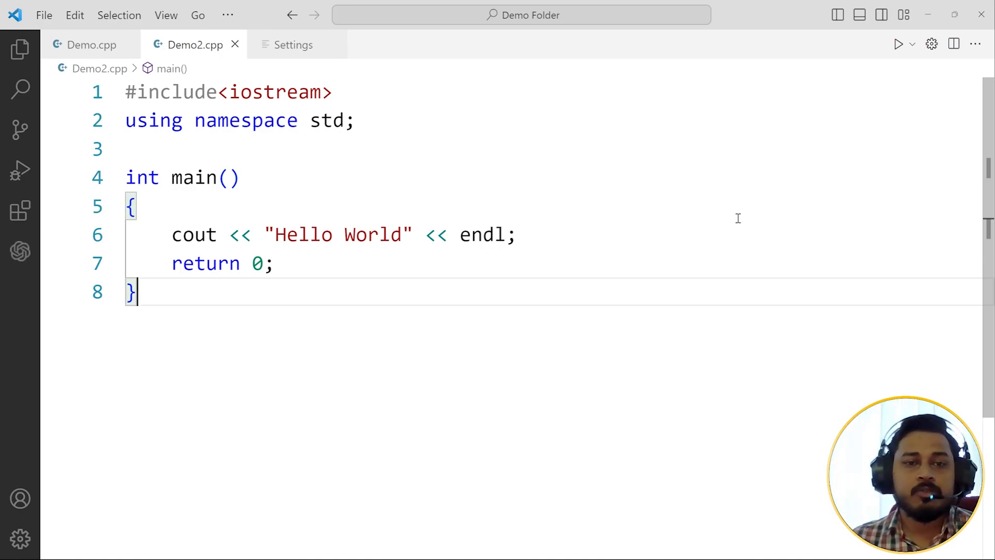
mouse_move(606, 189)
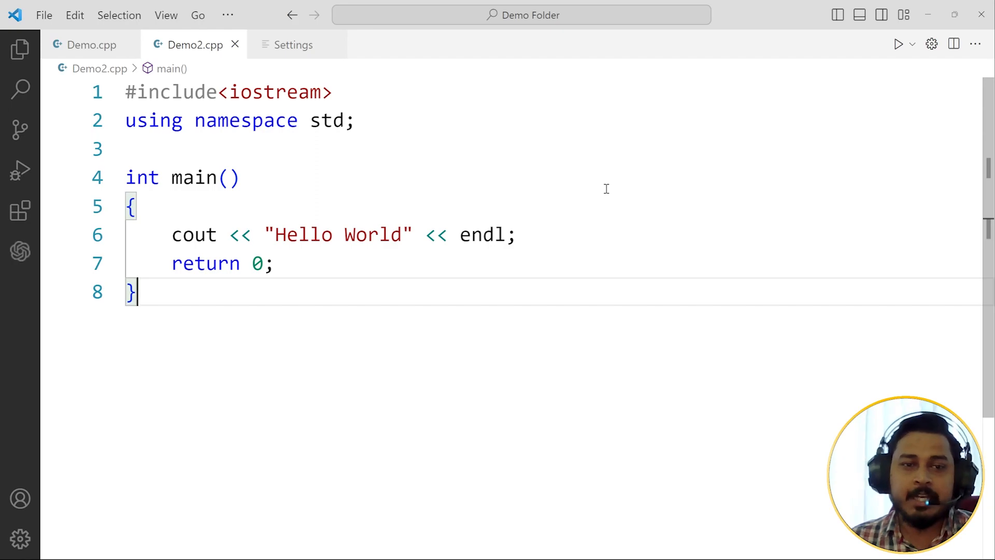
mouse_move(25, 32)
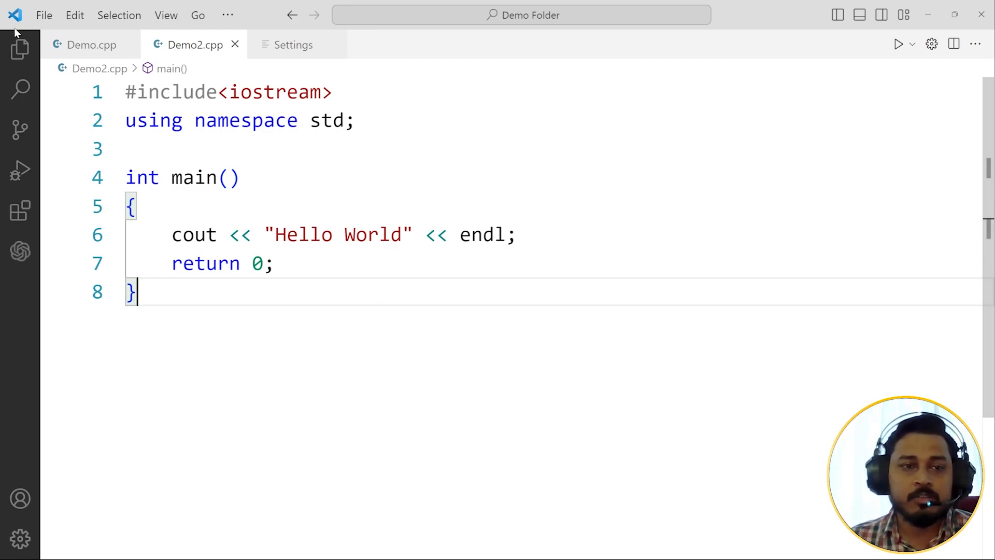
- Create a new file named Demo3.cpp in Demo Folder for the Hello World program
left_click(18, 49)
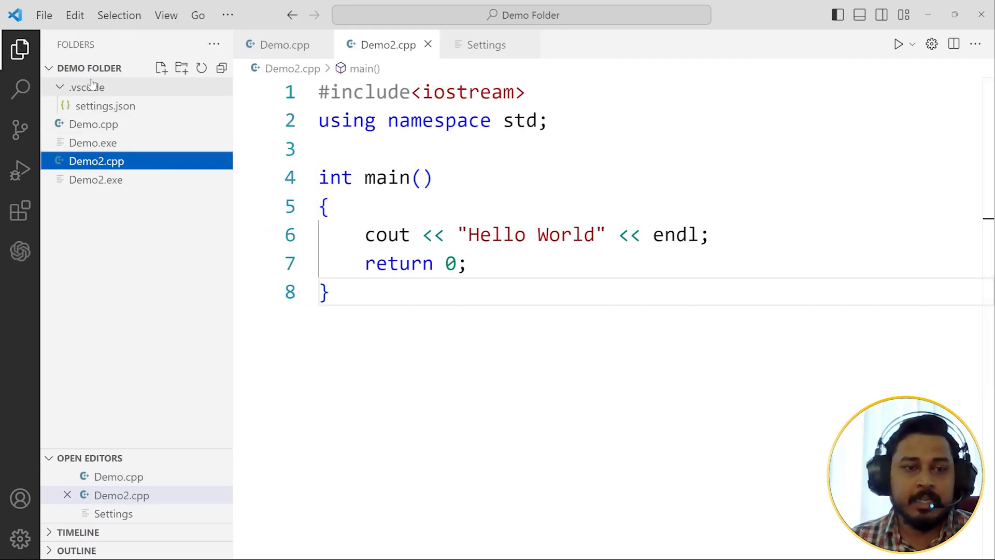
left_click(161, 67)
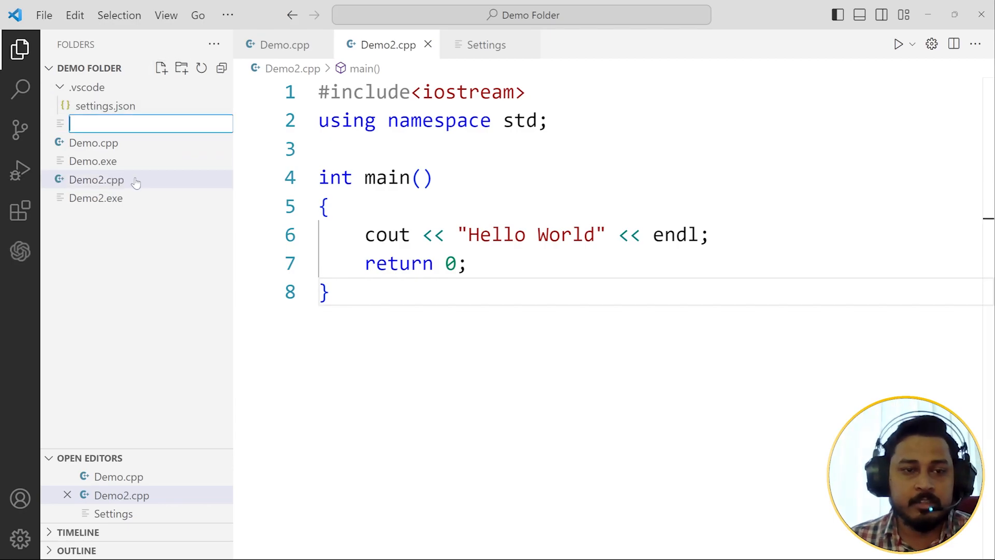
type("Demo3.cpp")
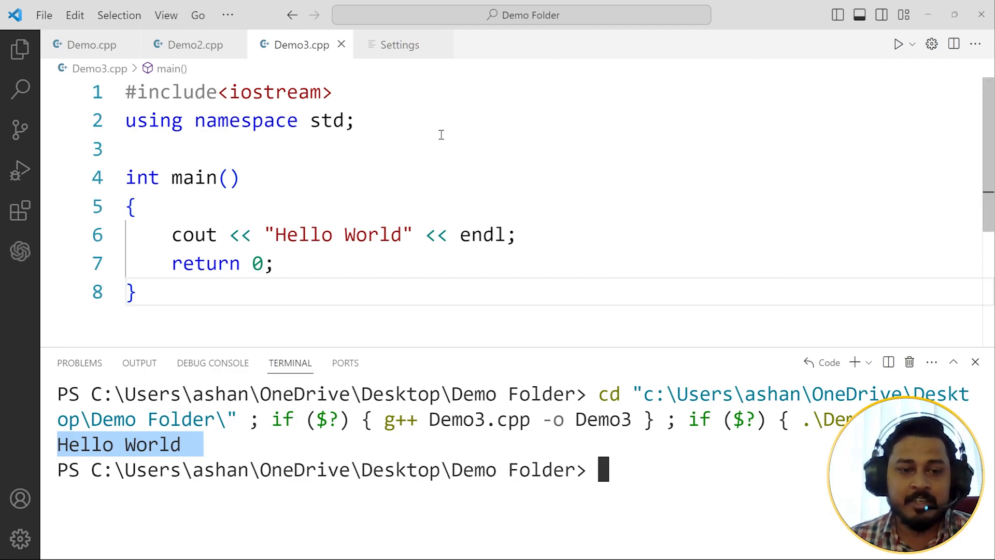
mouse_move(382, 97)
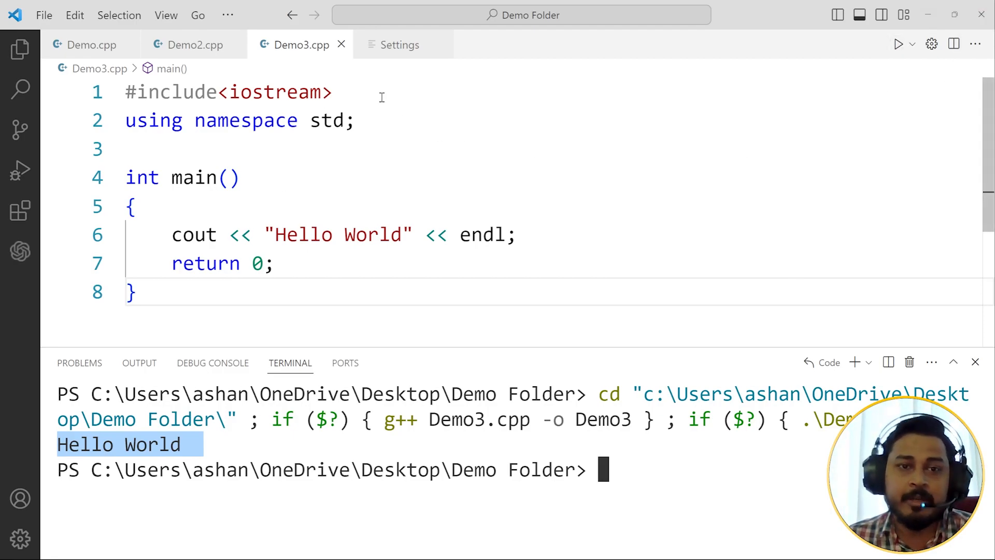
mouse_move(522, 201)
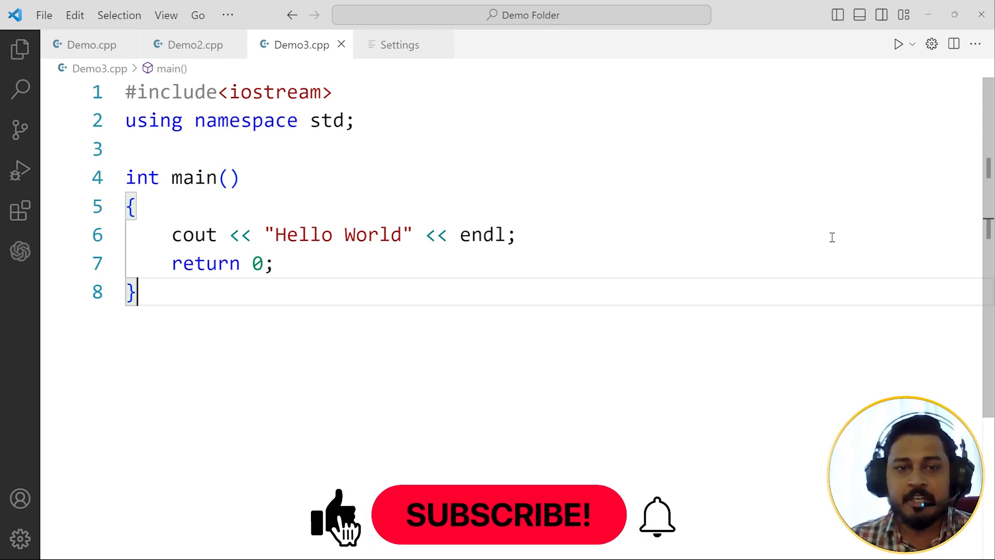
- Close the terminal panel, leaving only Demo3.cpp's Hello World code
left_click(505, 525)
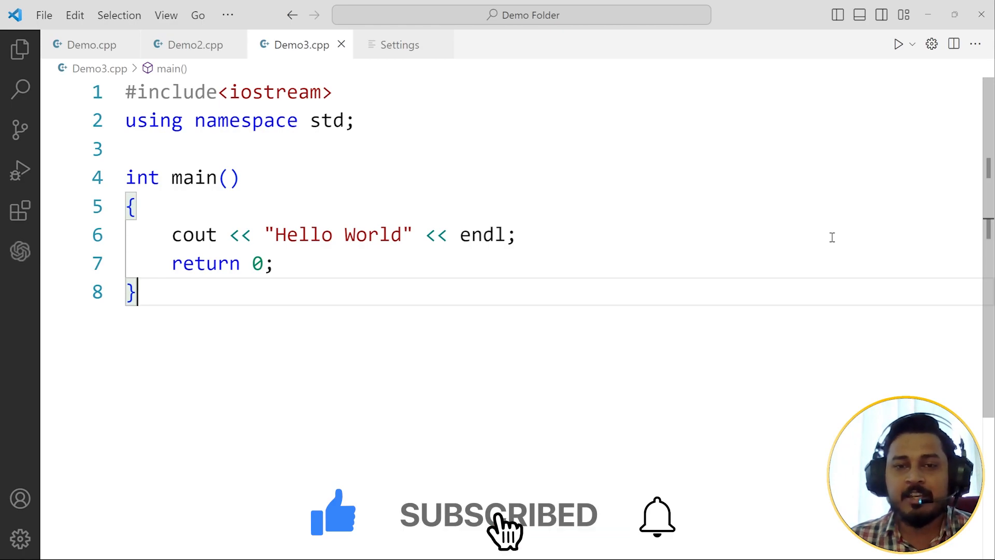